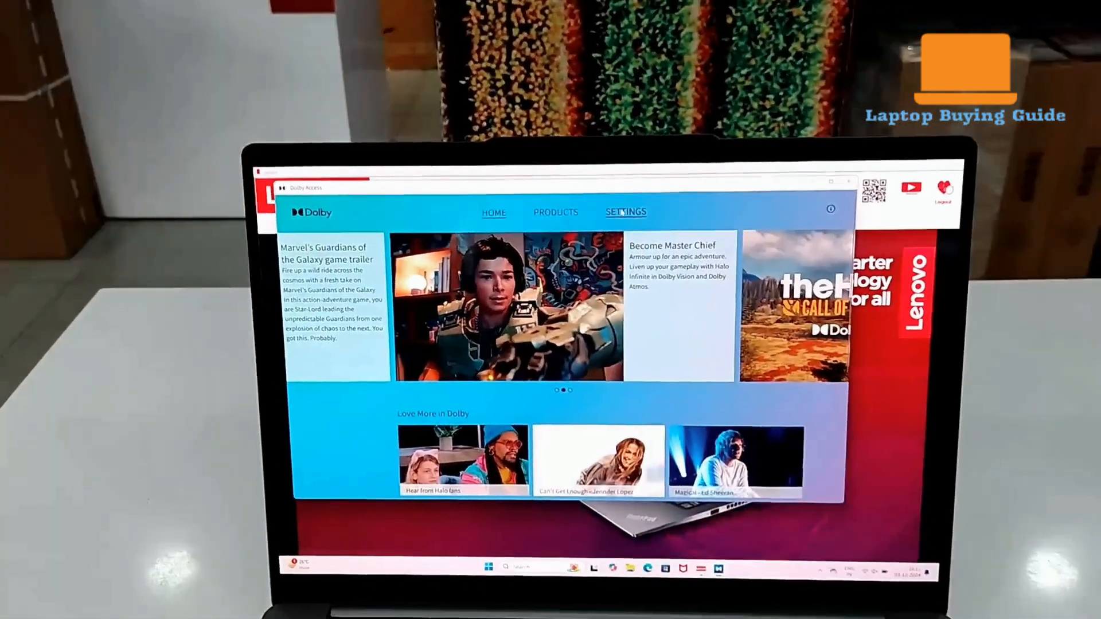
Step: Switch Dolby Access from Home to the Settings page showing the Music profile and equalizer
{"action": "left_click", "coordinate": [623, 212]}
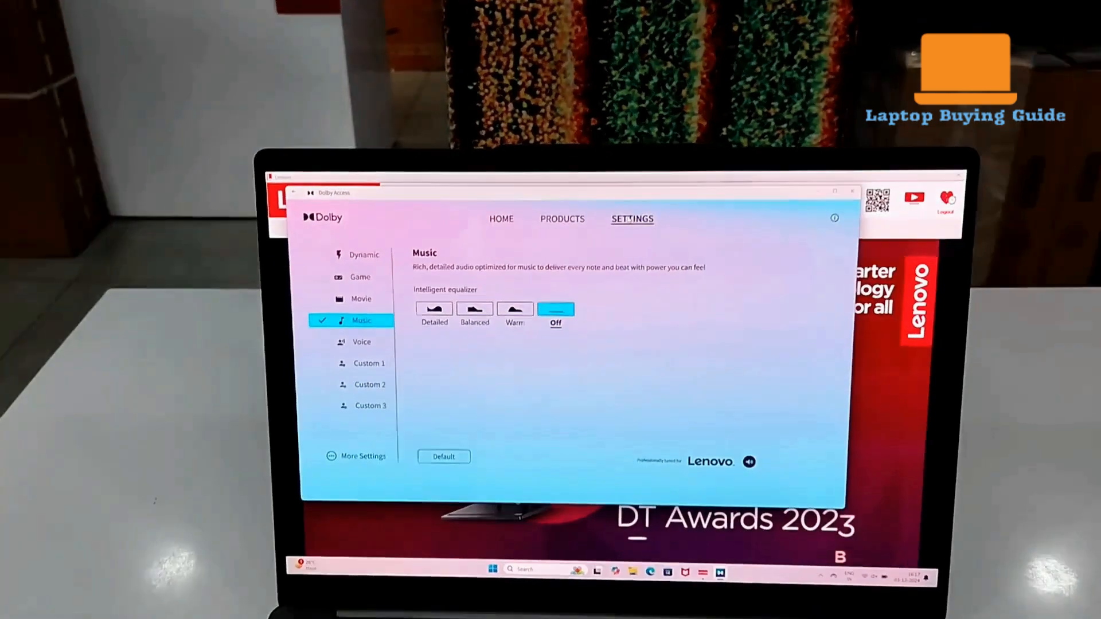